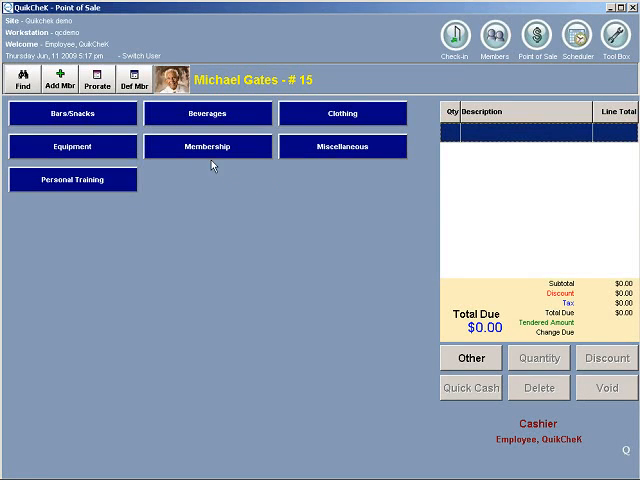
# - Ring up Water and Water - 24 oz, paying with $20.00 cash and no receipt
pyautogui.click(207, 113)
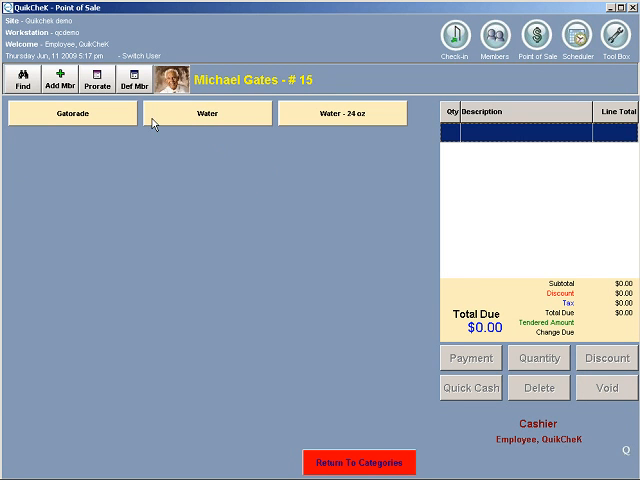
pyautogui.click(342, 113)
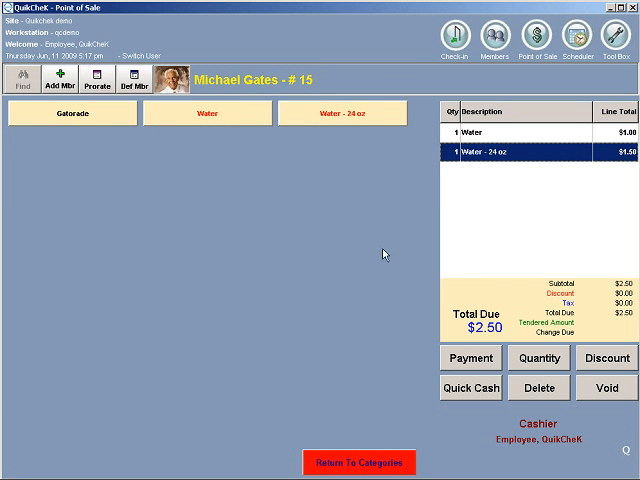
pyautogui.click(470, 358)
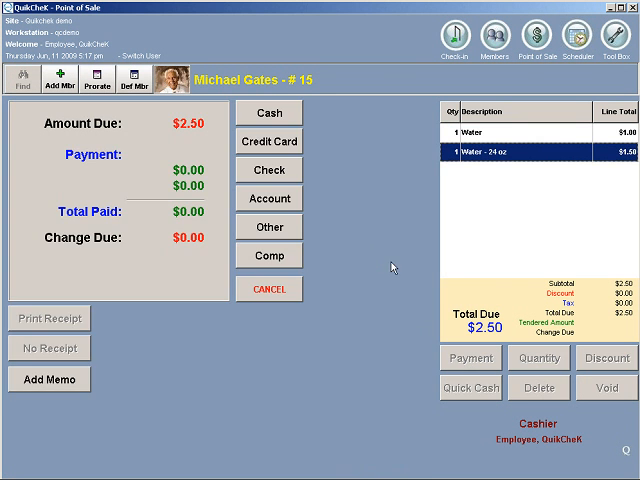
pyautogui.click(268, 114)
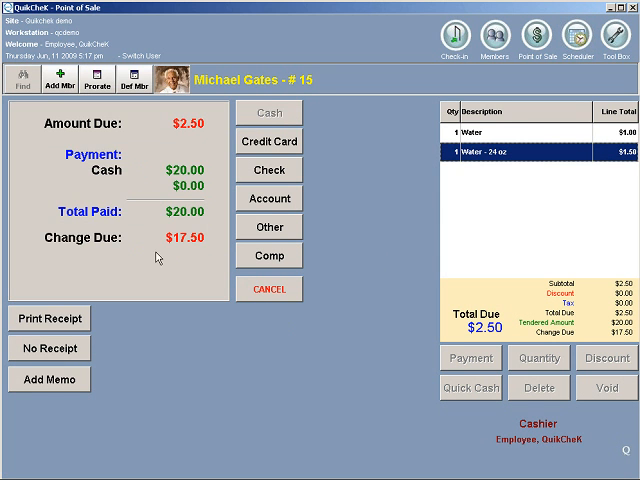
pyautogui.click(48, 317)
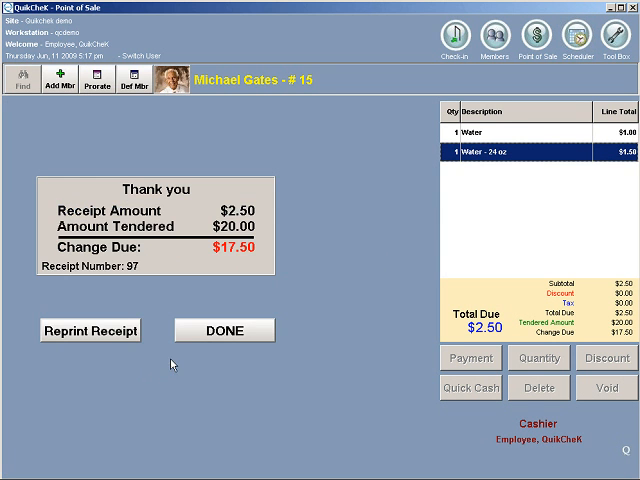
# - Dismiss the Thank you summary to close the completed $2.50 sale
pyautogui.click(225, 330)
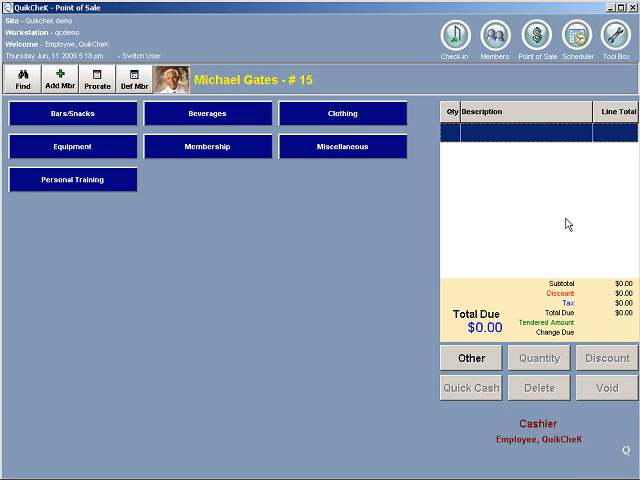
pyautogui.moveTo(617, 35)
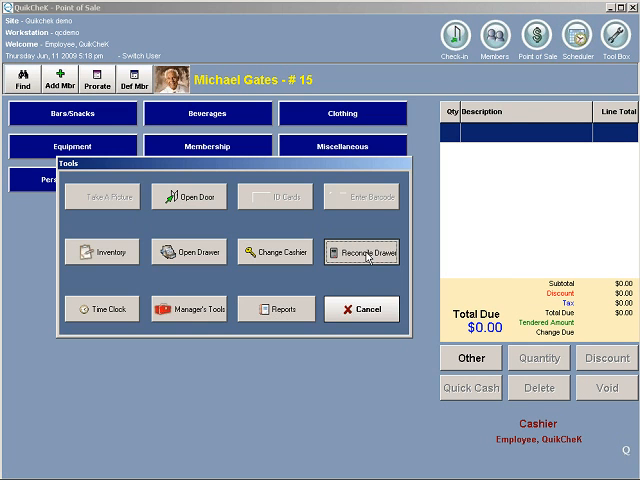
# - Open Reconcile Drawer for 6/11/2009 with the $100.00 starting cash drawer
pyautogui.click(362, 251)
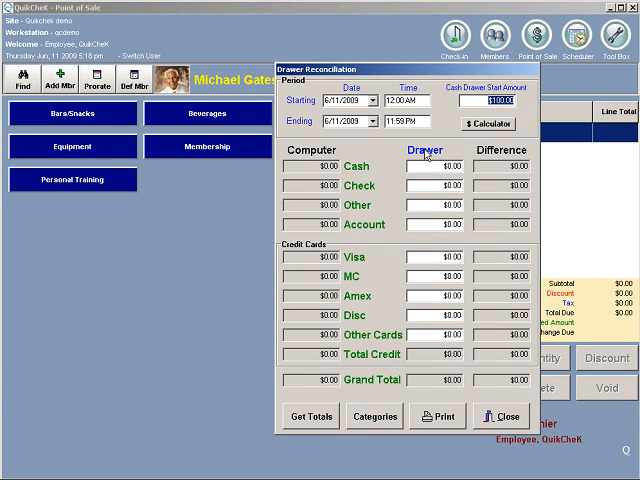
pyautogui.moveTo(378, 345)
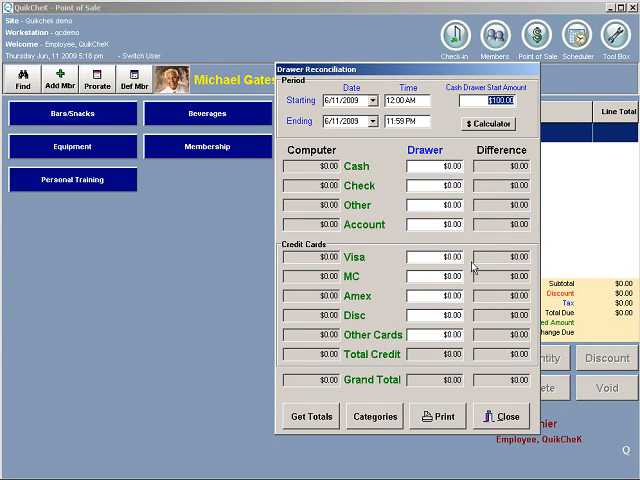
pyautogui.moveTo(378, 258)
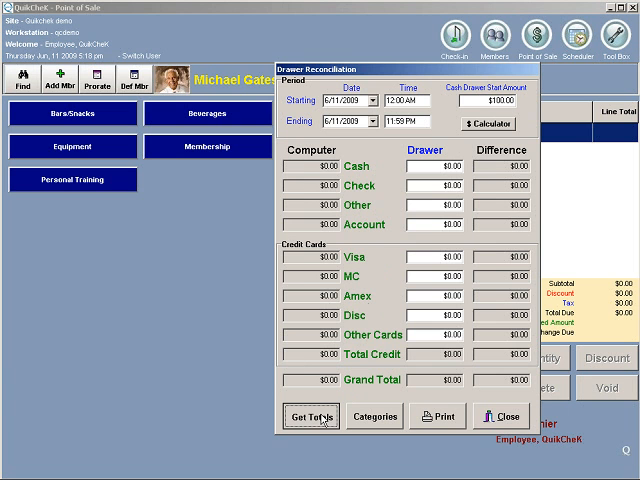
# - Pull computer totals: $202.95 cash, $827.00 check, $441.00 MasterCard, $1,530.95 grand total
pyautogui.click(311, 415)
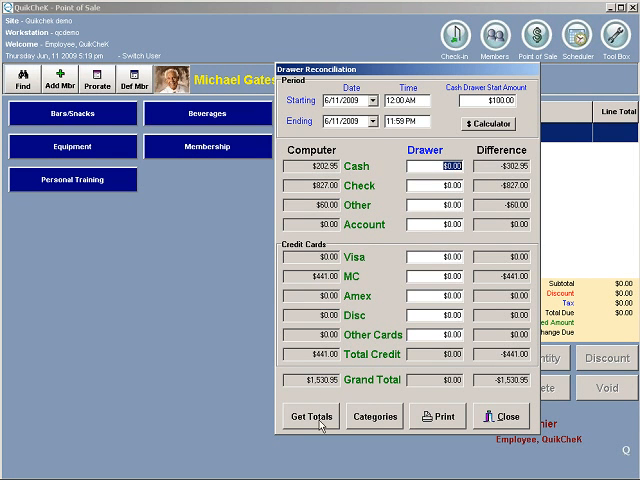
pyautogui.moveTo(378, 313)
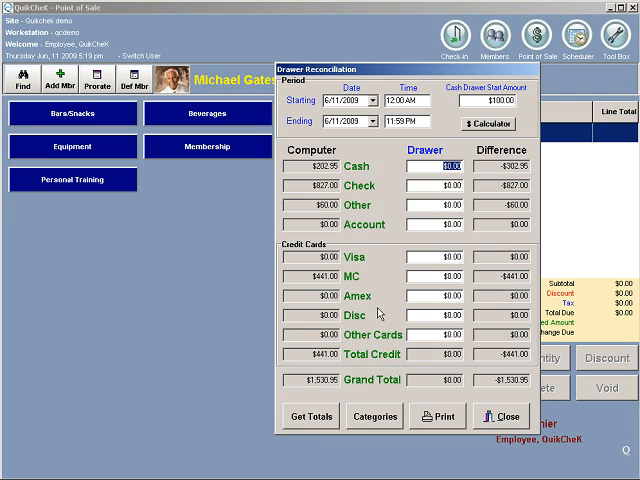
pyautogui.moveTo(367, 240)
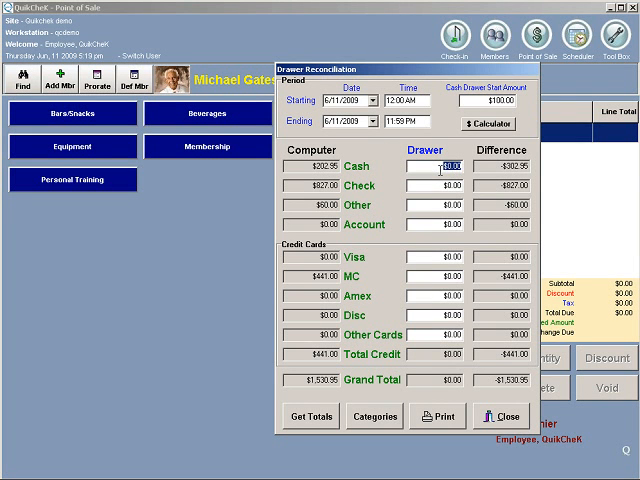
# - Enter 30 as a counted drawer amount, then move to the next Drawer field
pyautogui.write('302')
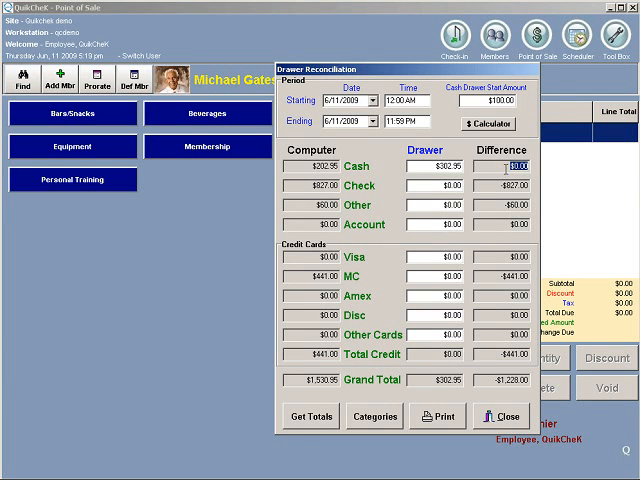
pyautogui.click(448, 185)
pyautogui.write('827')
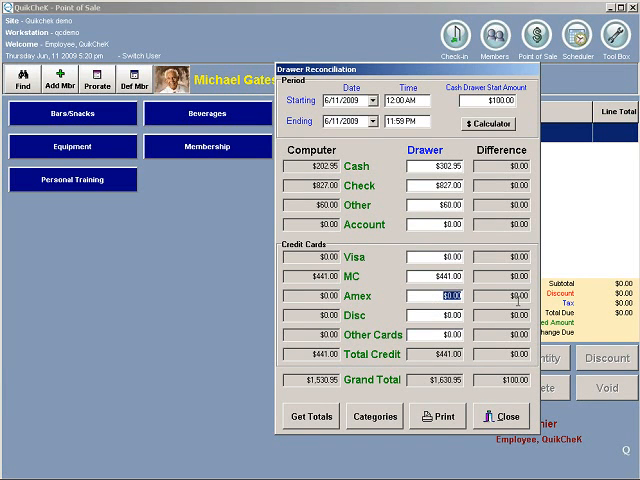
pyautogui.moveTo(396, 239)
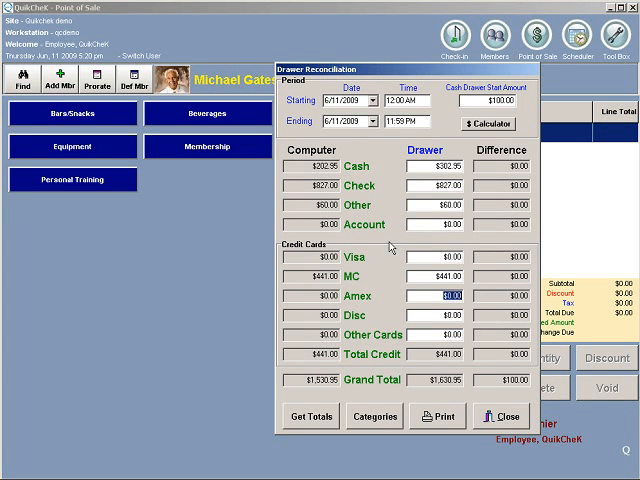
pyautogui.moveTo(388, 208)
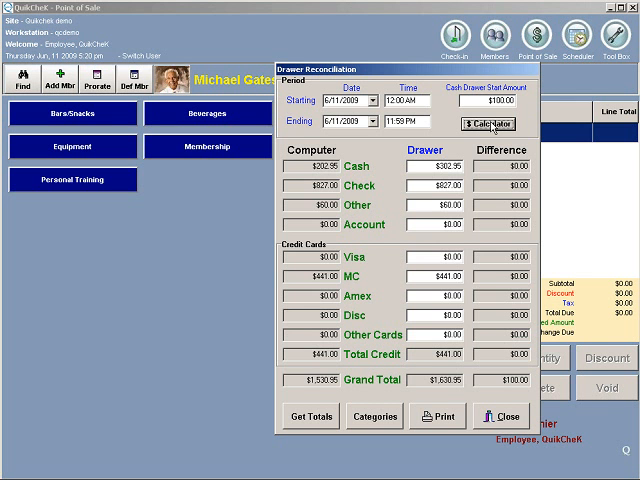
pyautogui.click(501, 416)
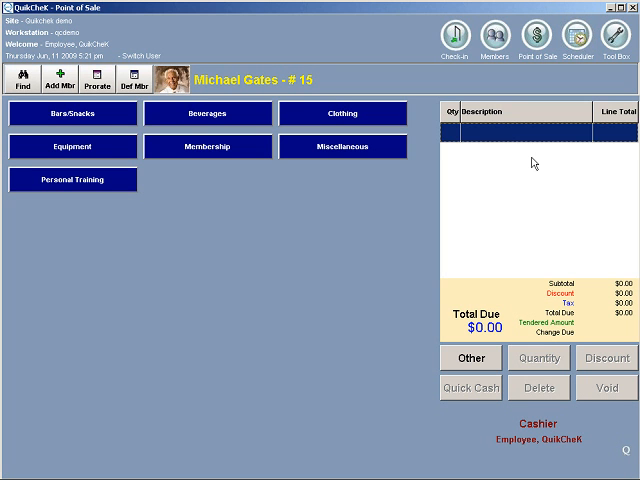
pyautogui.moveTo(562, 124)
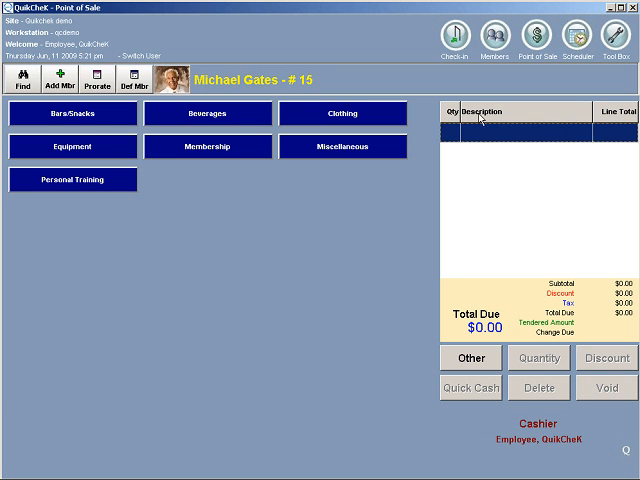
pyautogui.moveTo(200, 127)
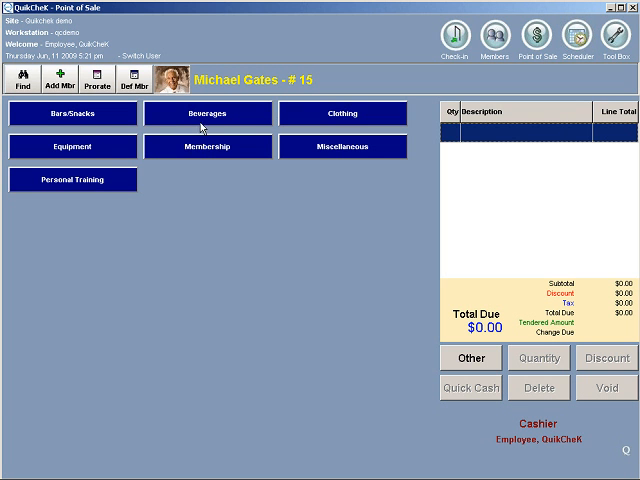
pyautogui.moveTo(176, 171)
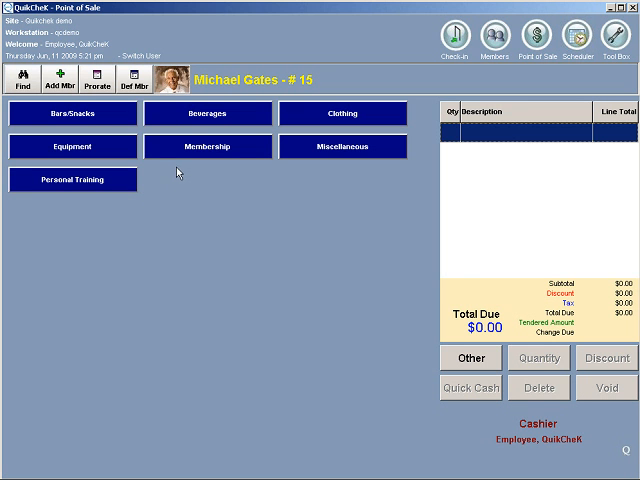
pyautogui.moveTo(517, 268)
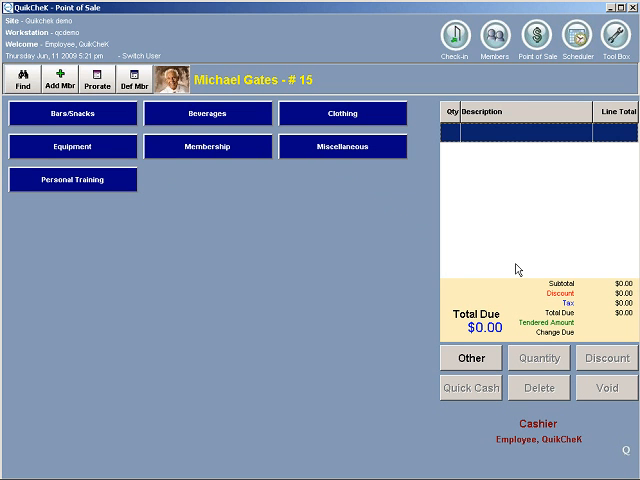